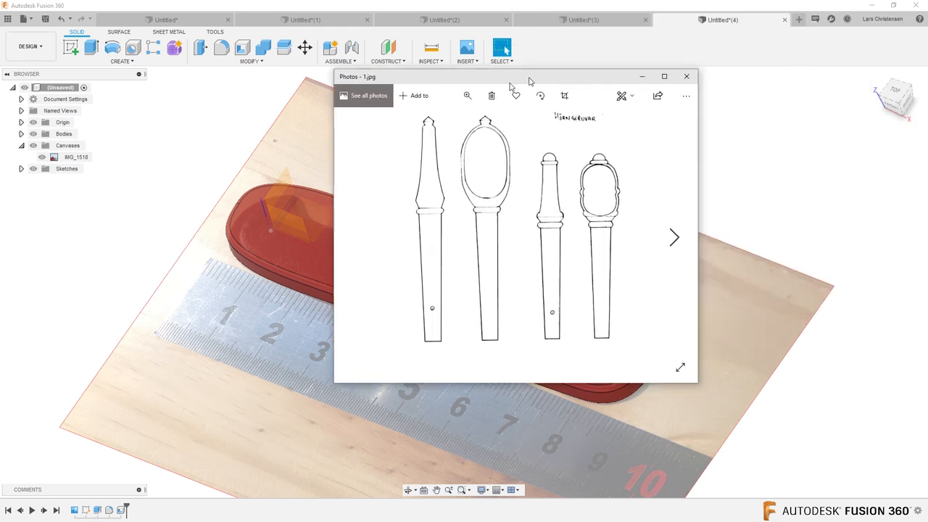
Insert the peg drawing 1.jpg as a canvas on the XY plane of the new design
drag(510, 75, 457, 105)
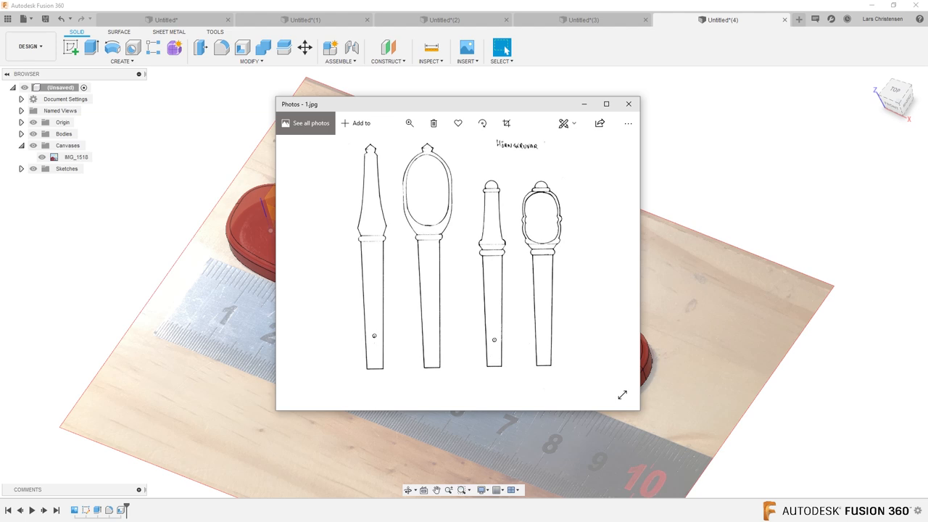
mouse_move(331, 48)
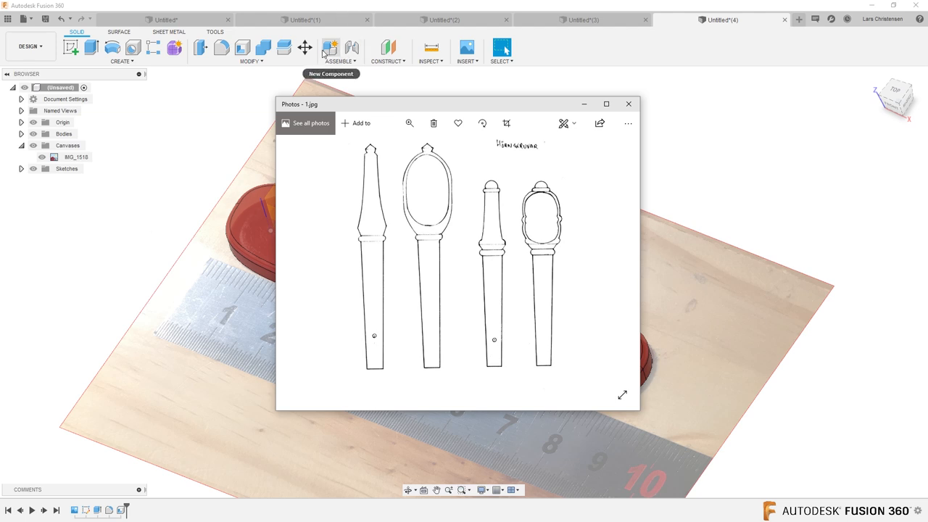
mouse_move(325, 238)
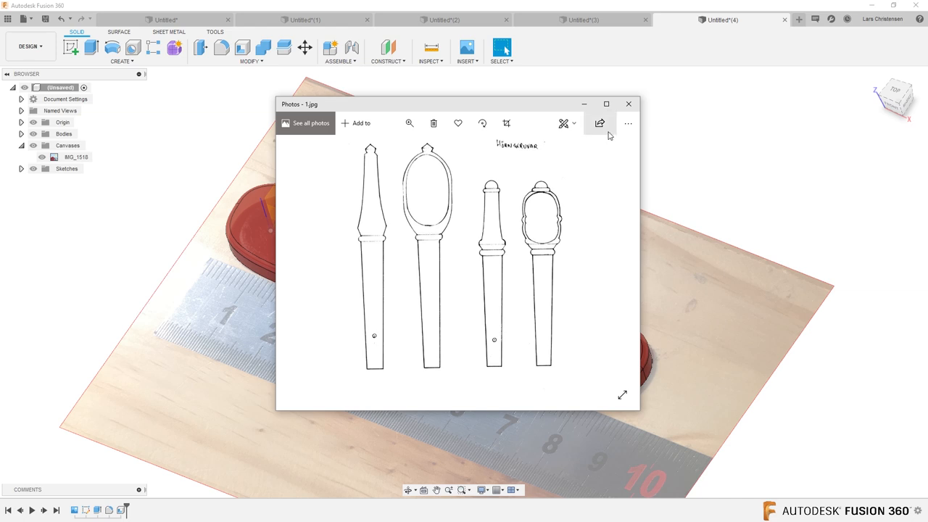
click(628, 104)
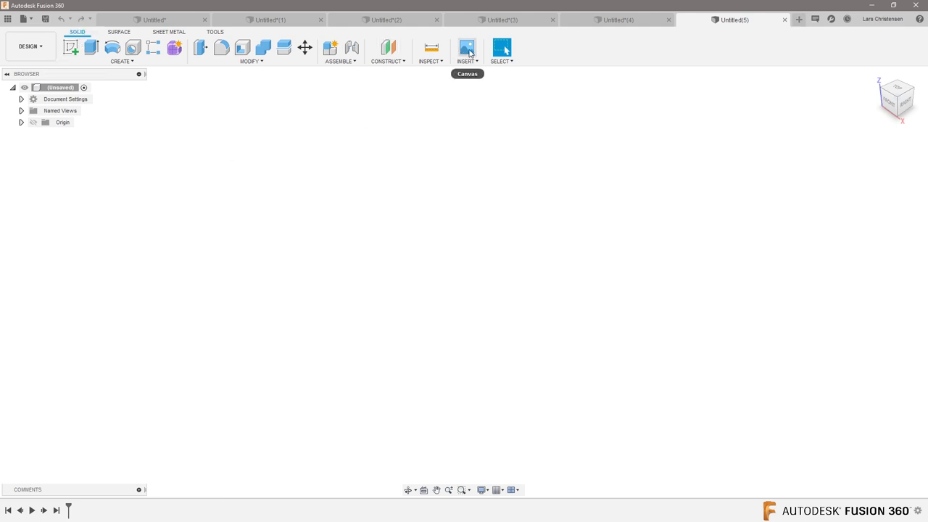
click(467, 47)
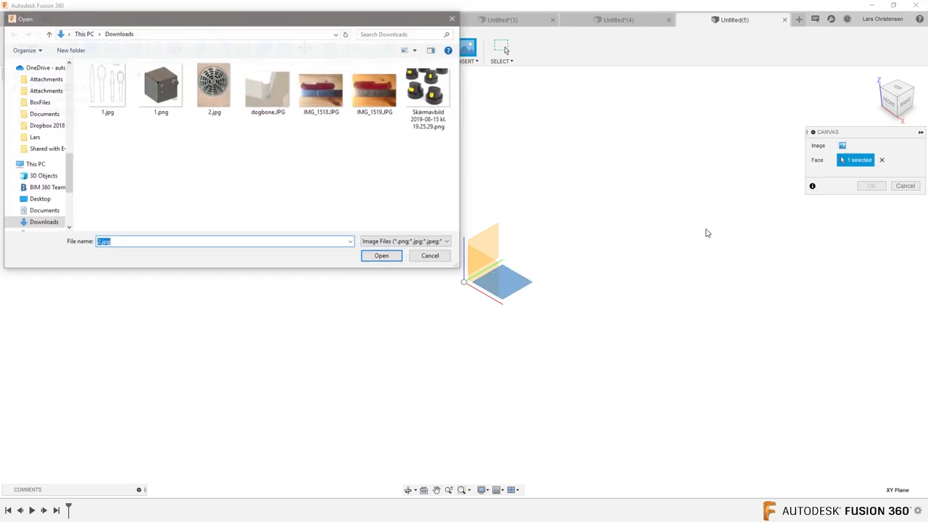
click(380, 256)
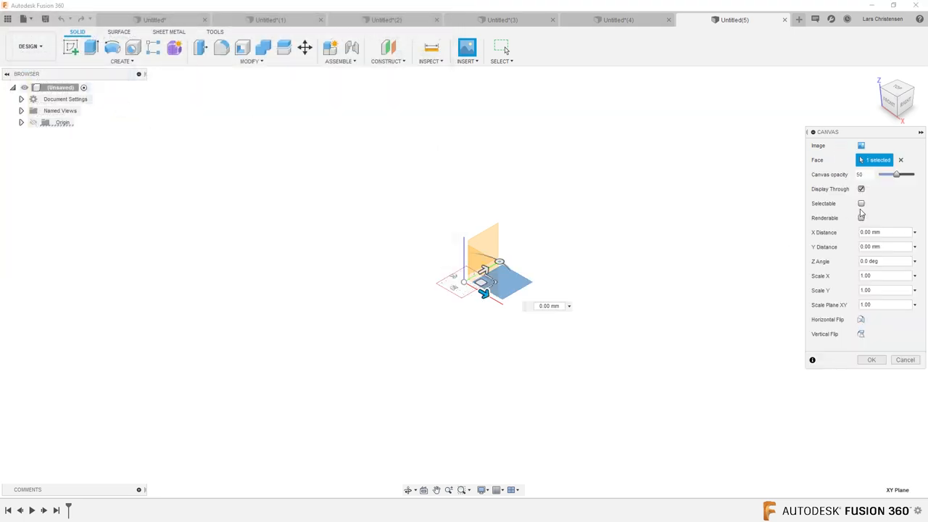
click(870, 360)
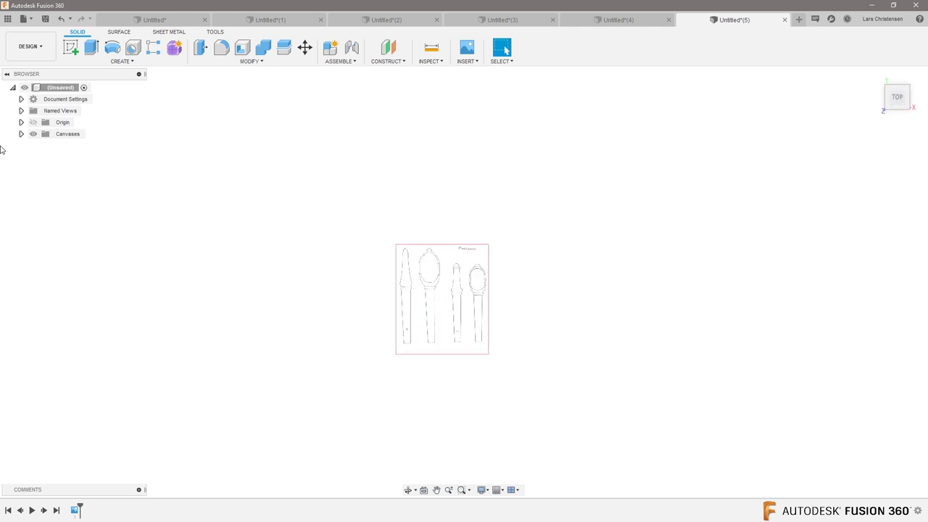
Calibrate the canvas so the left peg's full length measures 50 mm
click(20, 133)
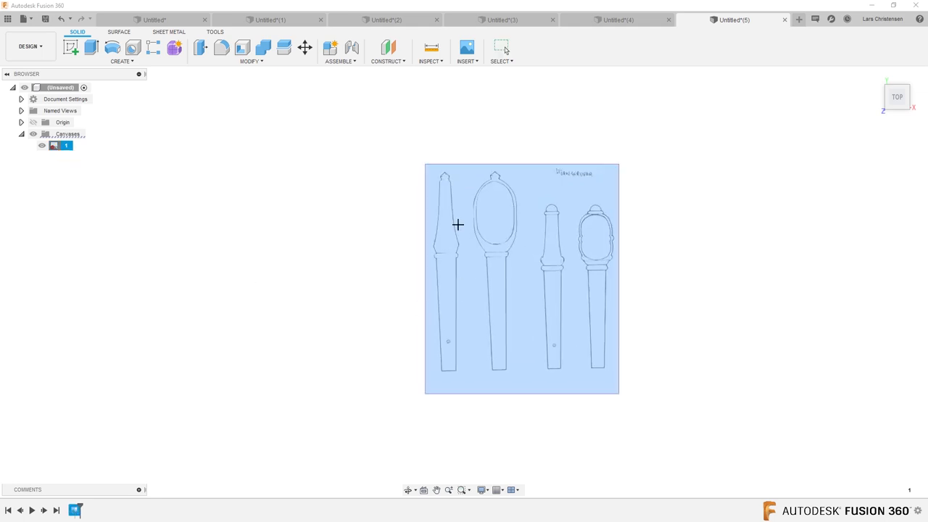
mouse_move(443, 171)
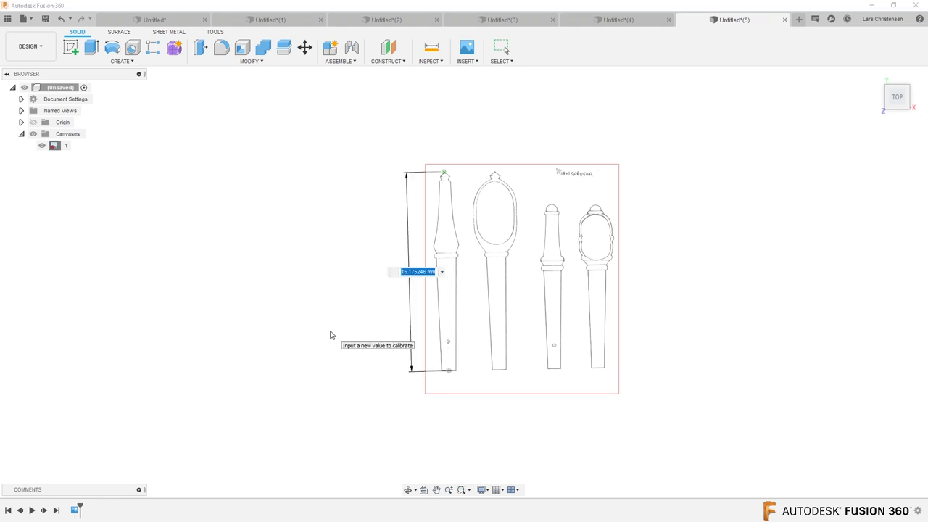
text(50)
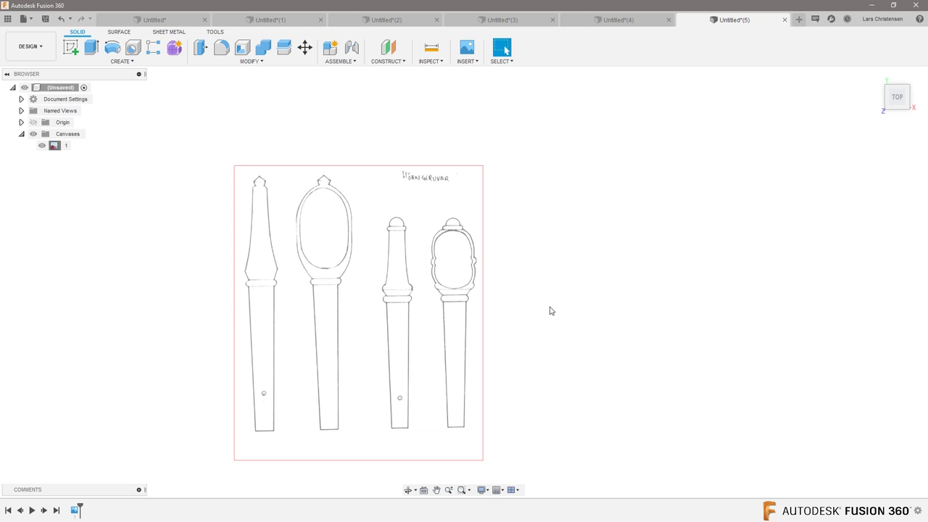
mouse_move(242, 350)
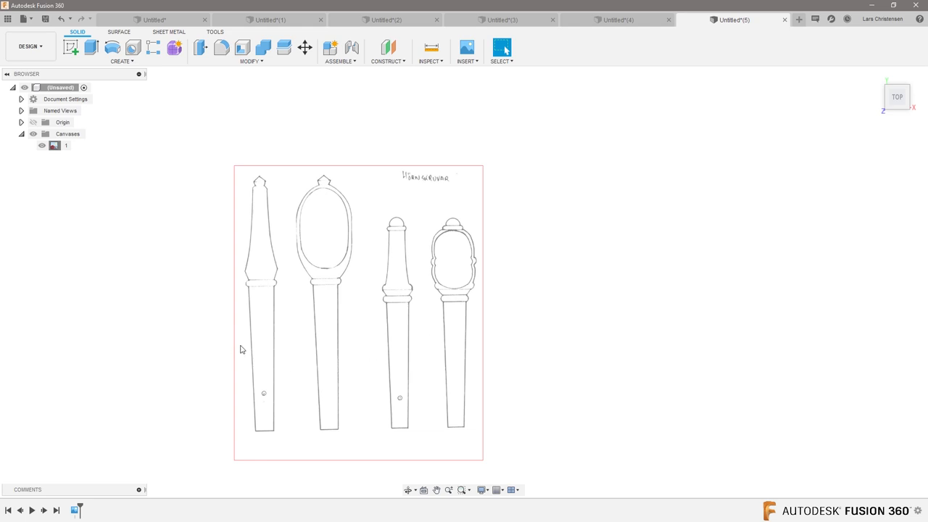
mouse_move(235, 354)
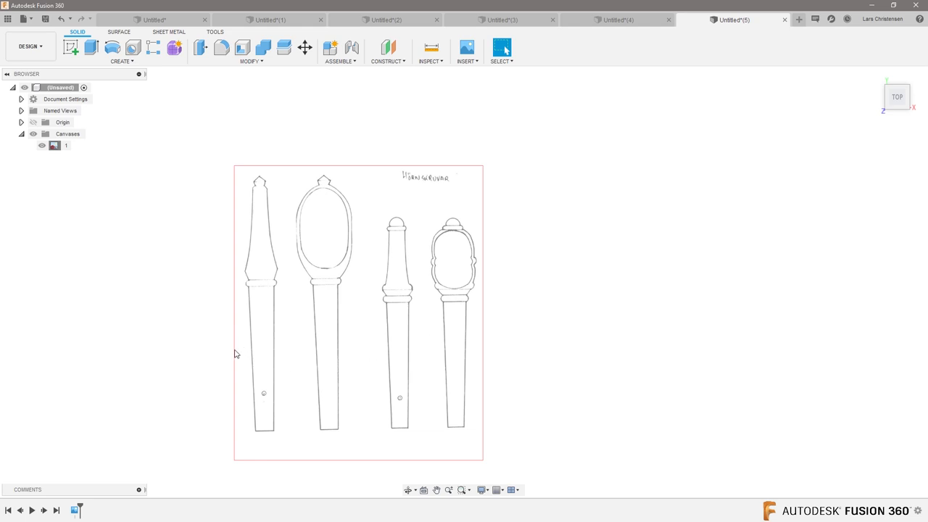
mouse_move(239, 332)
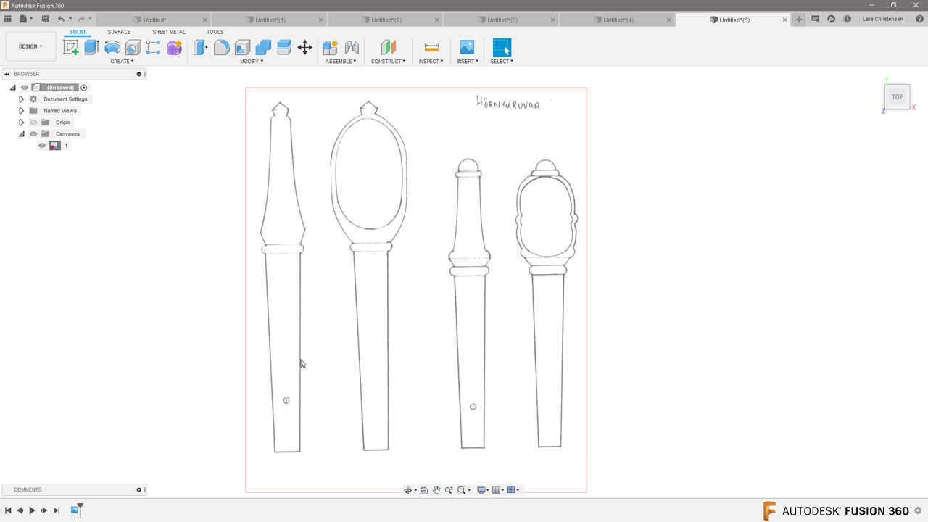
mouse_move(304, 330)
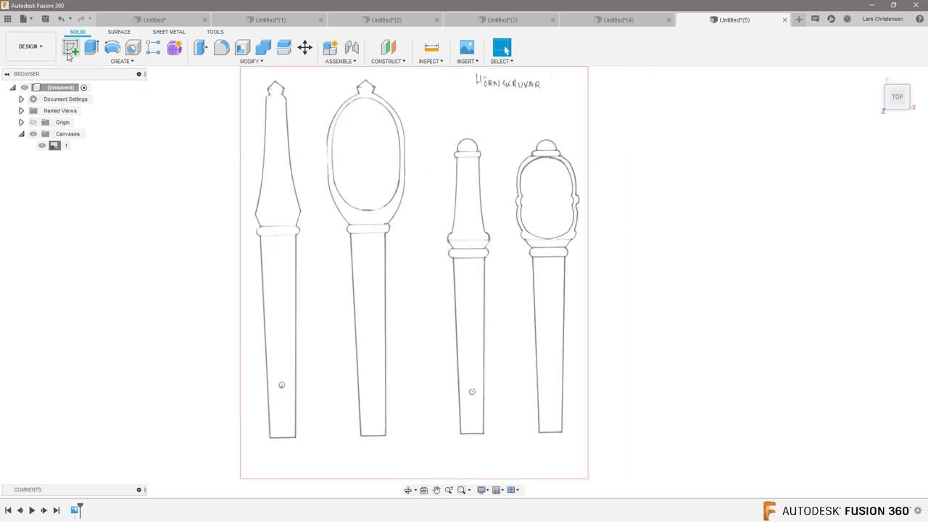
Create a sketch on the canvas plane and trace the left peg's edge with line points
click(70, 47)
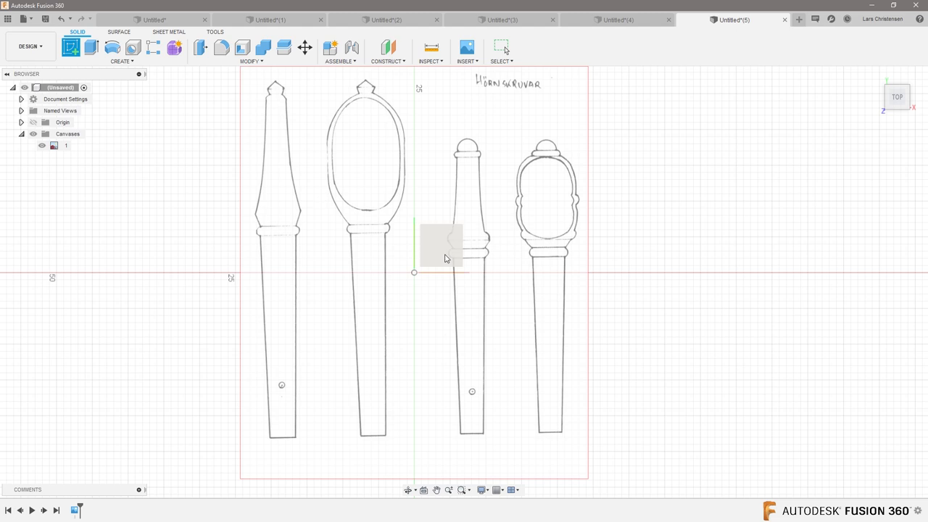
click(69, 47)
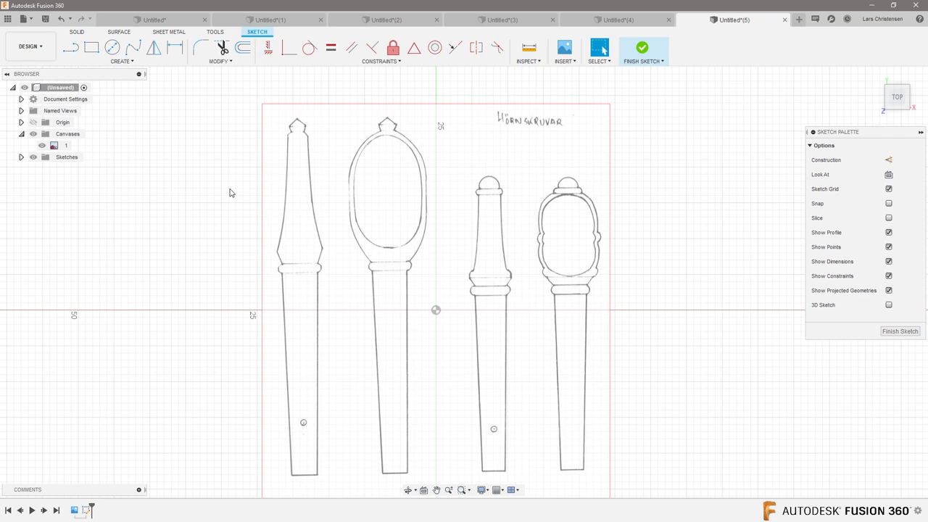
click(72, 47)
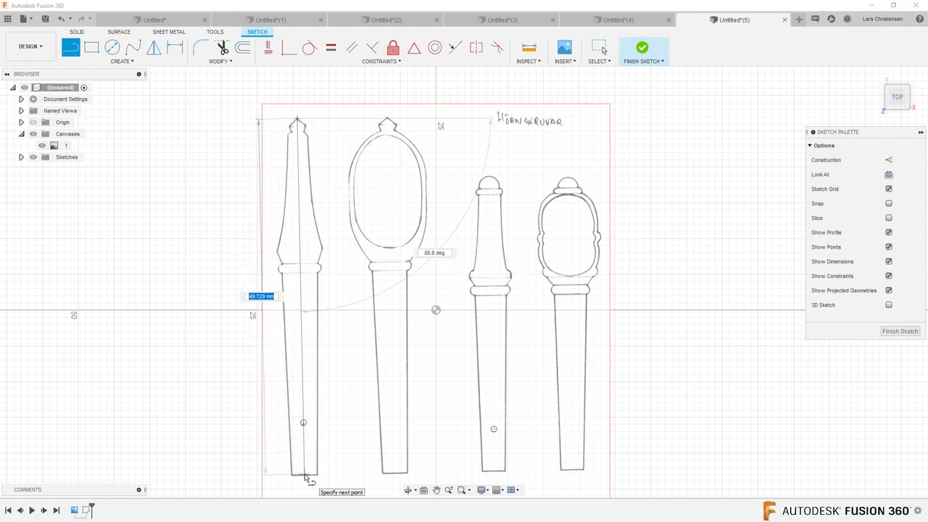
click(299, 471)
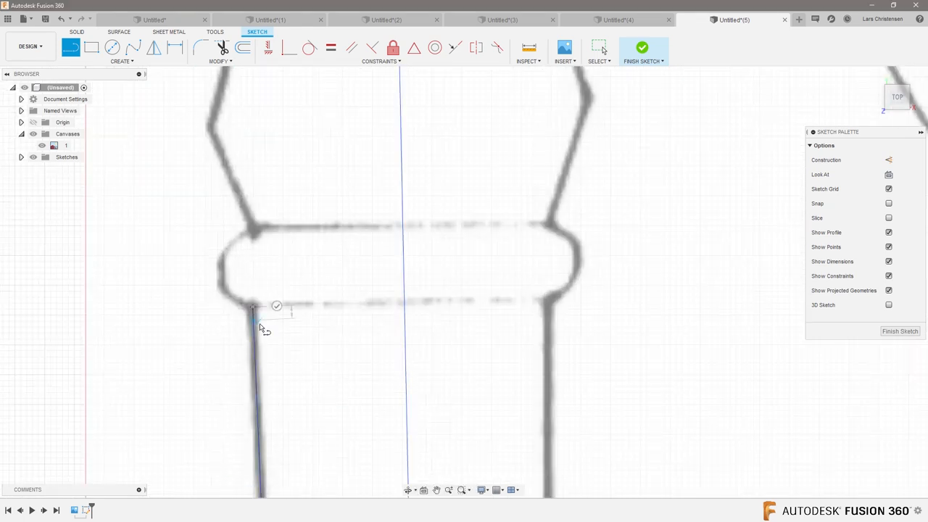
click(122, 61)
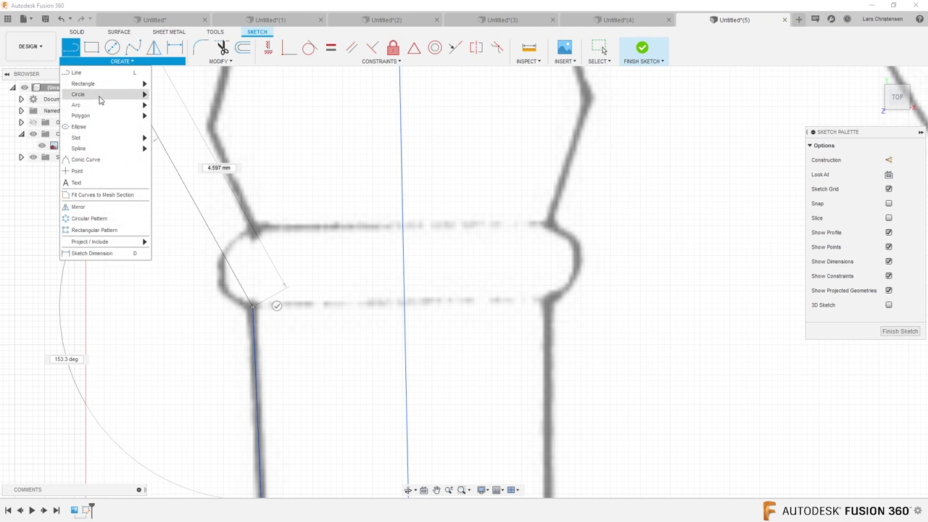
Draw an arc segment to continue the left peg's half-profile toward the centreline
click(76, 105)
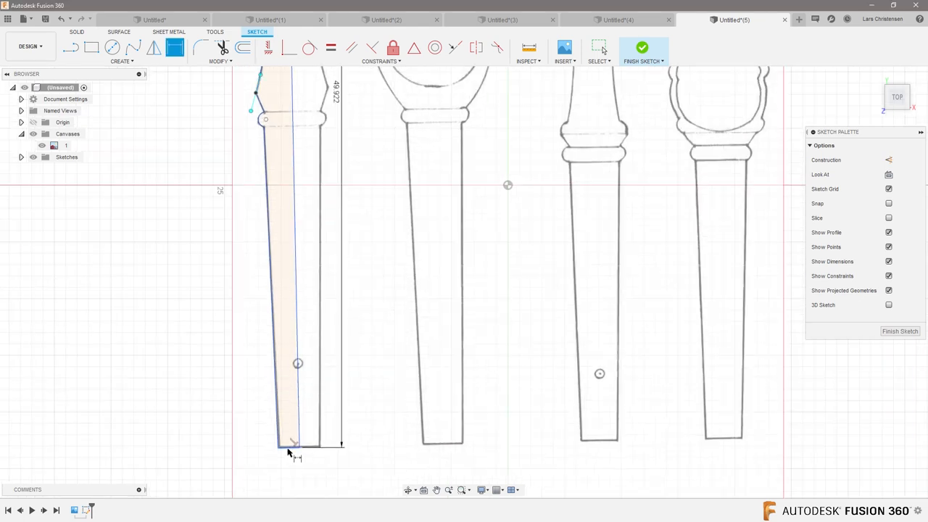
Finish the profile sketch and start Revolve, choosing the peg's profile and axis
click(293, 442)
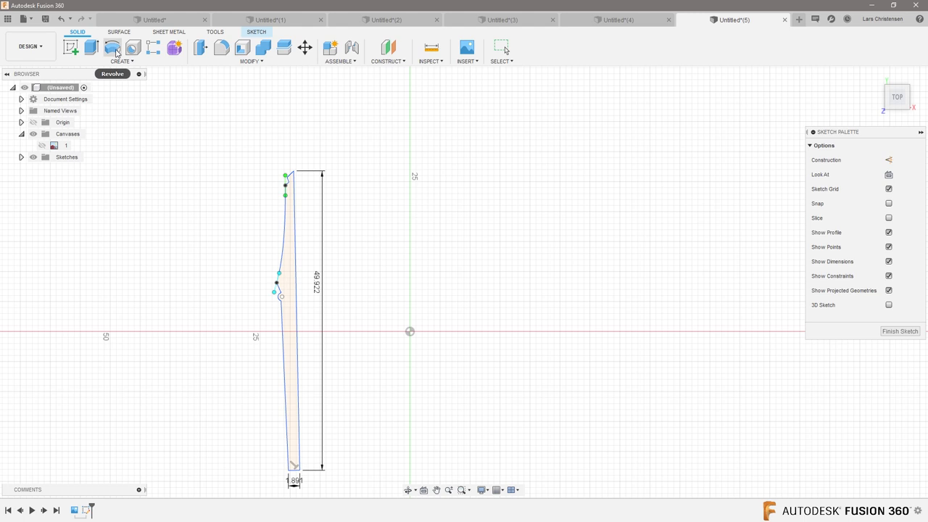
click(114, 47)
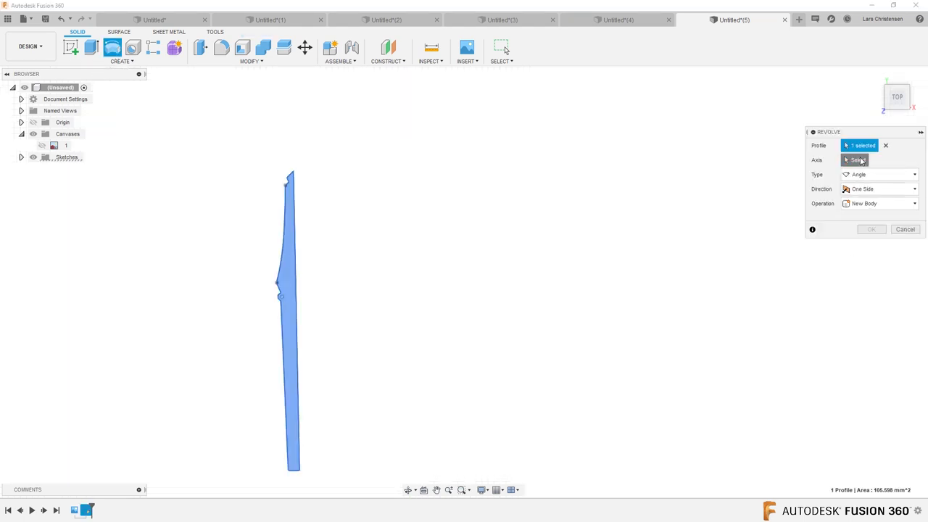
click(858, 160)
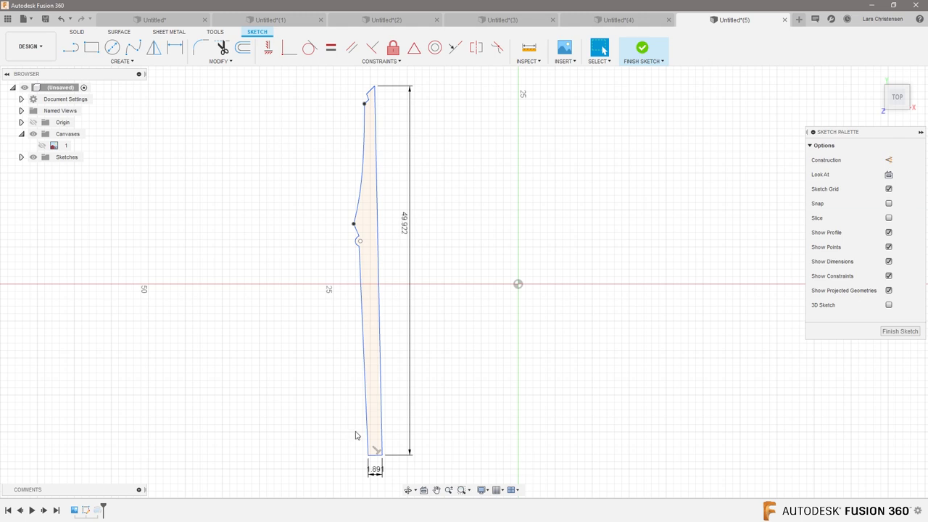
mouse_move(892, 406)
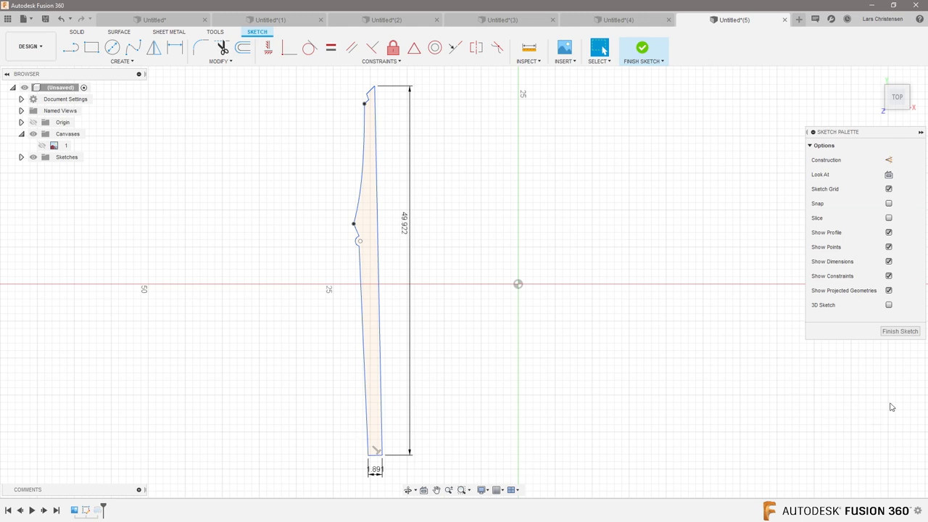
Finish the left peg sketch and begin the second peg's centre line and shaft edge
click(641, 46)
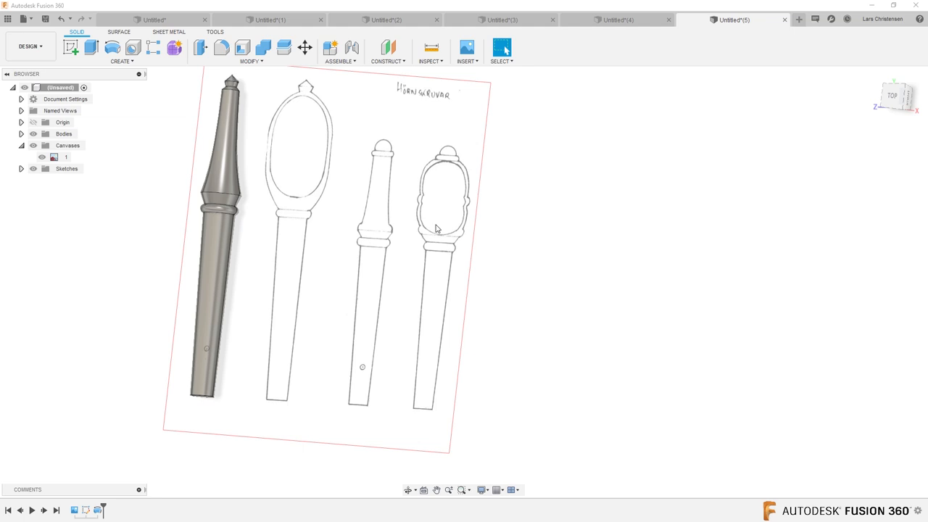
mouse_move(107, 110)
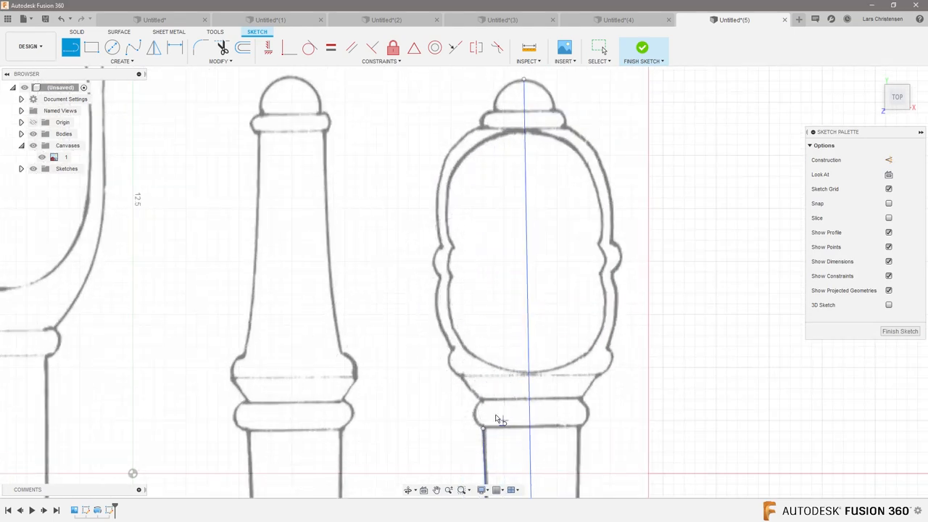
click(121, 61)
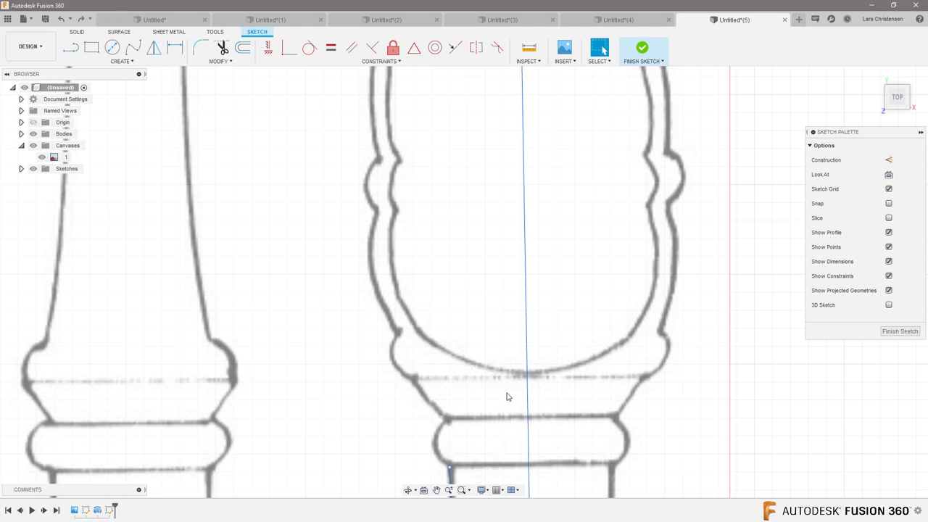
click(121, 49)
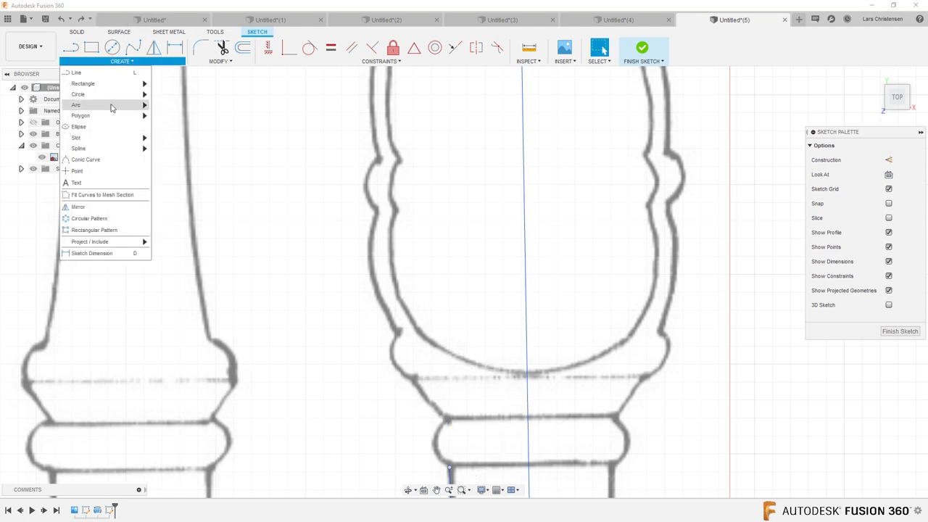
Draw arcs along the curved outline of the second peg's head
click(75, 105)
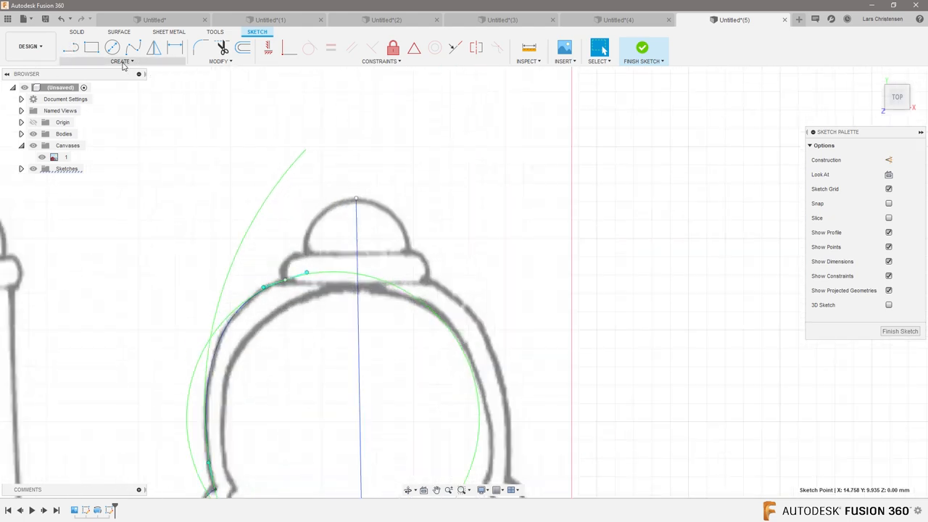
Trace the top knob with arcs and lines to close the second peg's half-profile
click(122, 61)
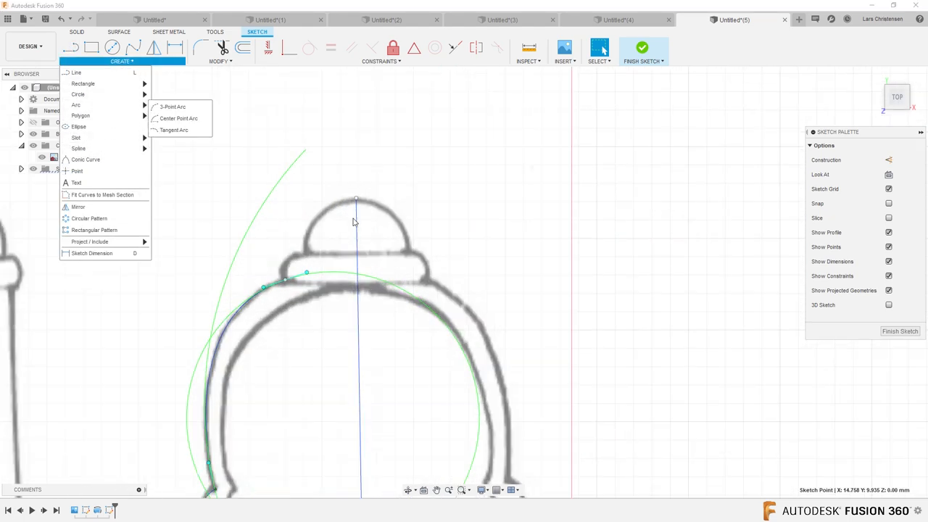
mouse_move(163, 110)
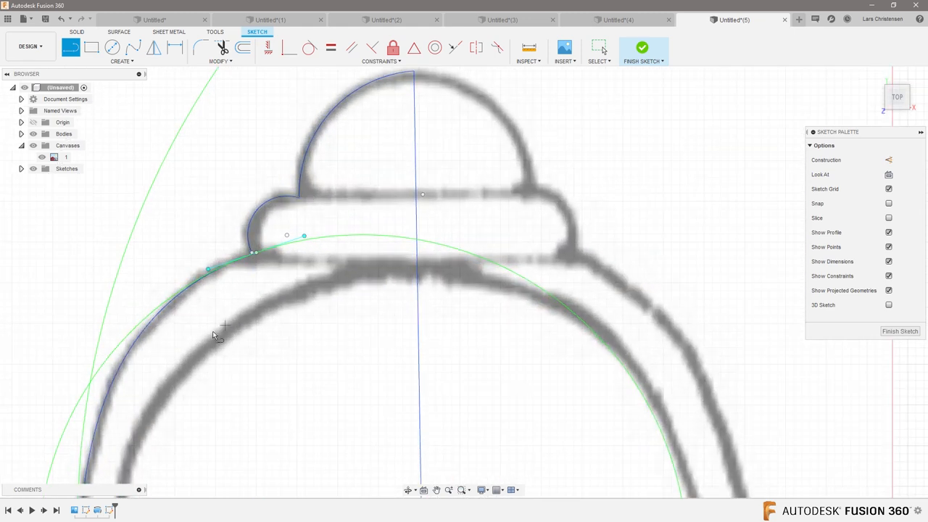
mouse_move(374, 283)
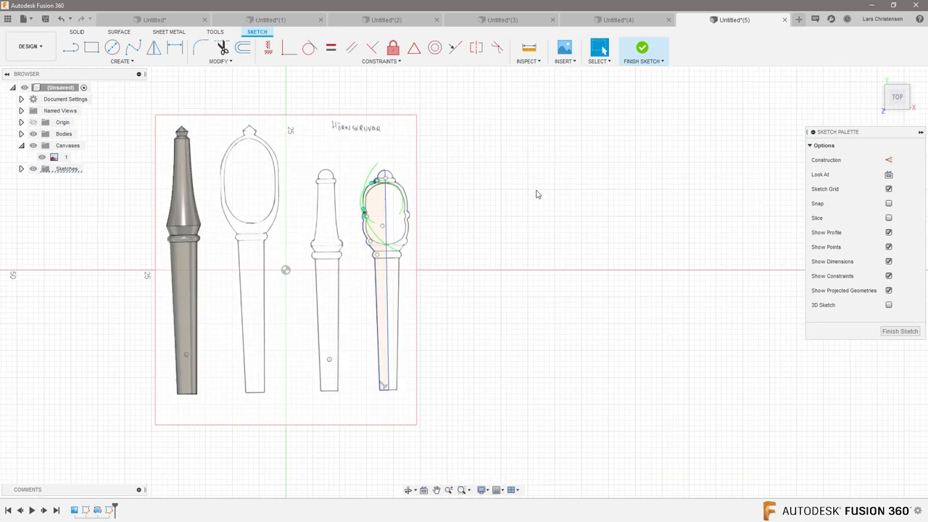
Finish the second peg sketch and select its half-profile for Revolve
click(120, 61)
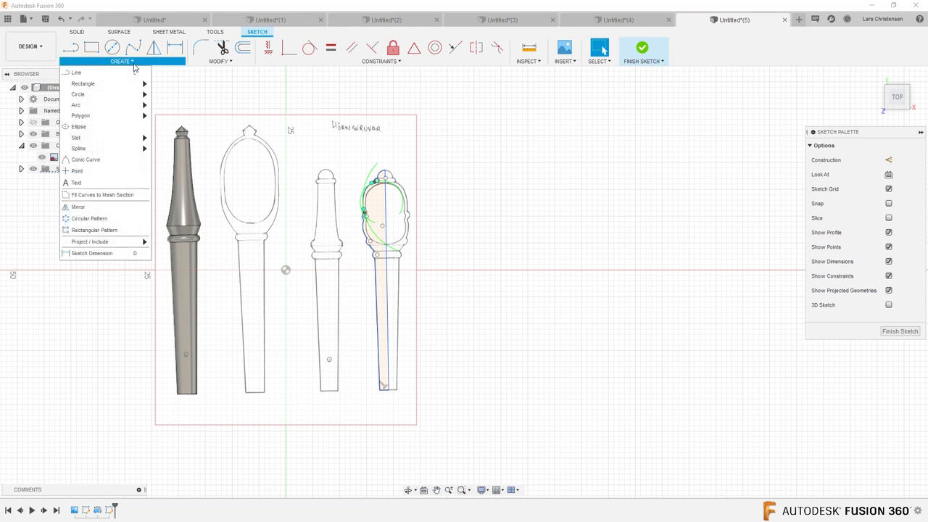
mouse_move(94, 95)
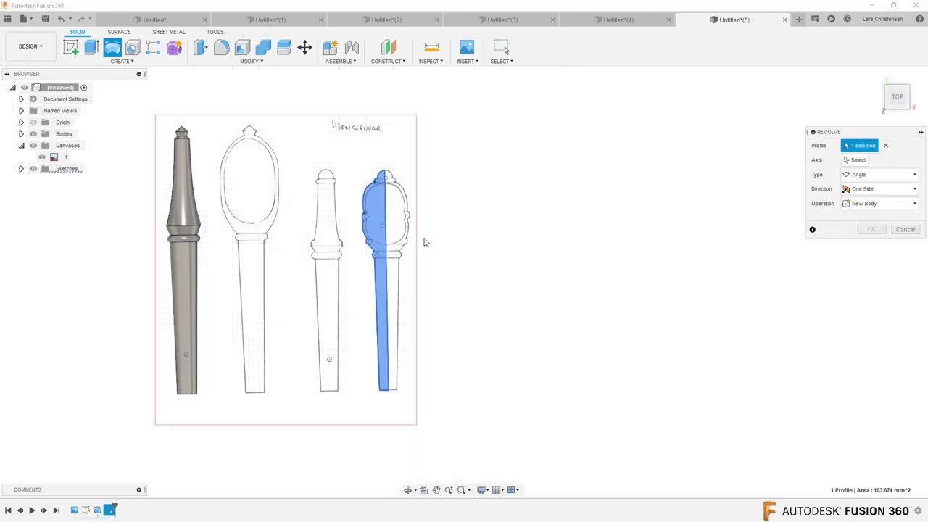
Revolve the half-profile around its centre line into a second solid peg body
click(859, 159)
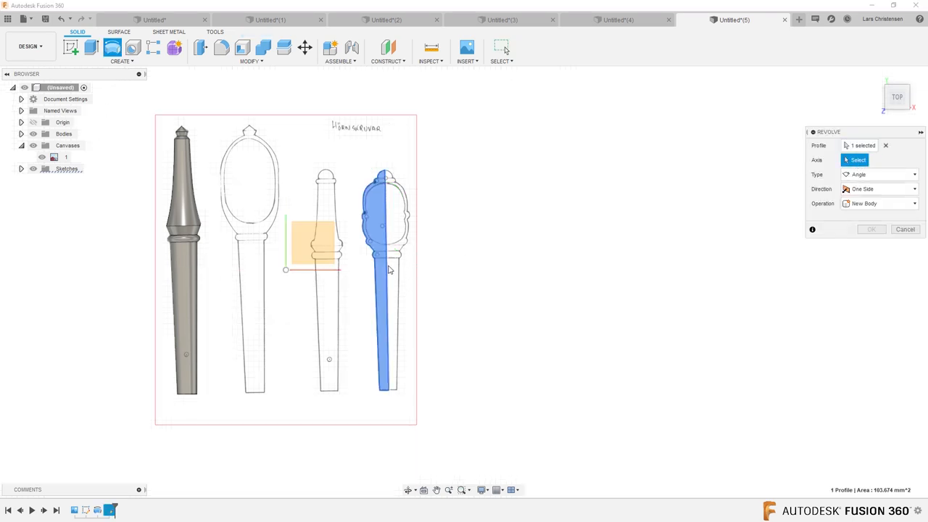
click(870, 229)
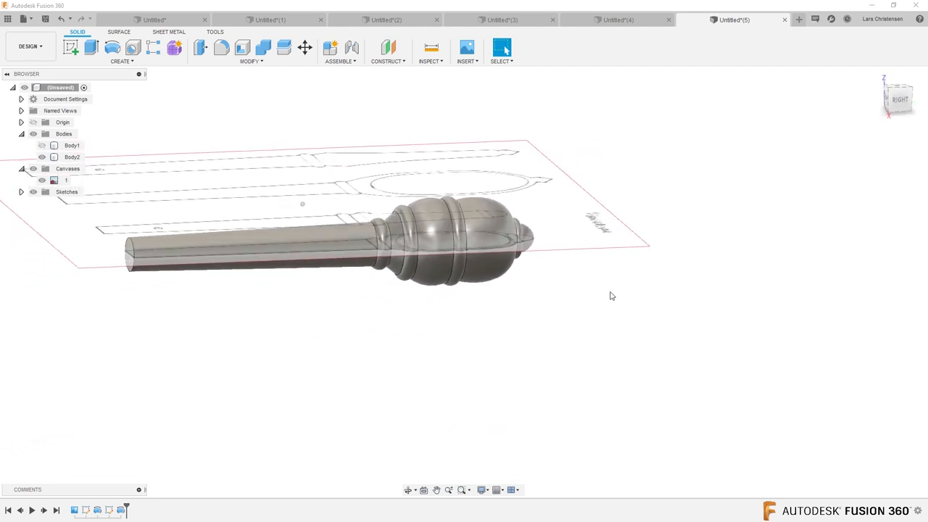
Orbit the view around the new peg body to face its head's side plane
drag(613, 296, 616, 316)
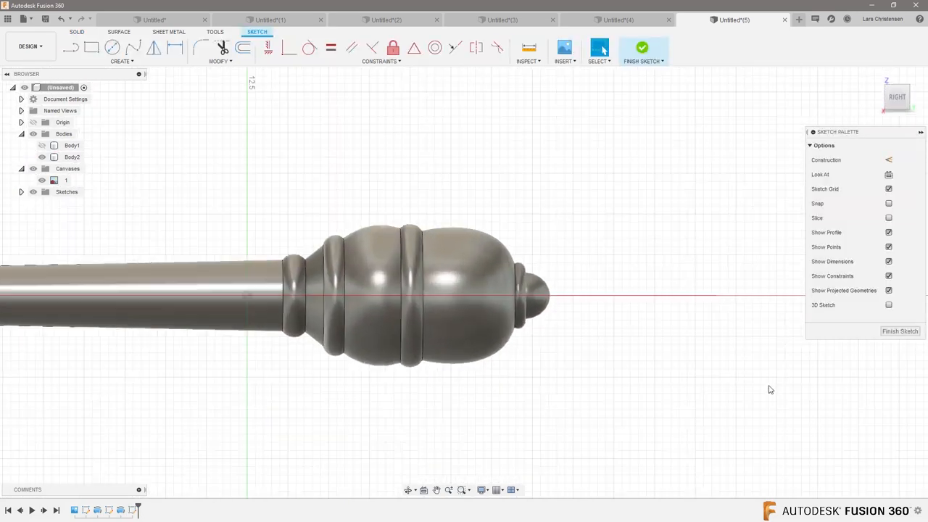
mouse_move(133, 88)
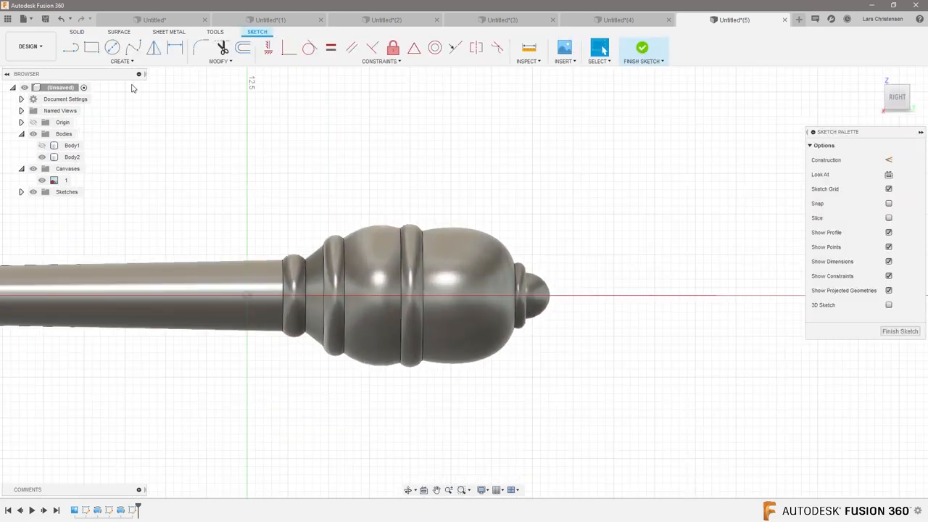
Start the 3-Point Arc command from the sketch Create menu to trace across the peg head
click(122, 61)
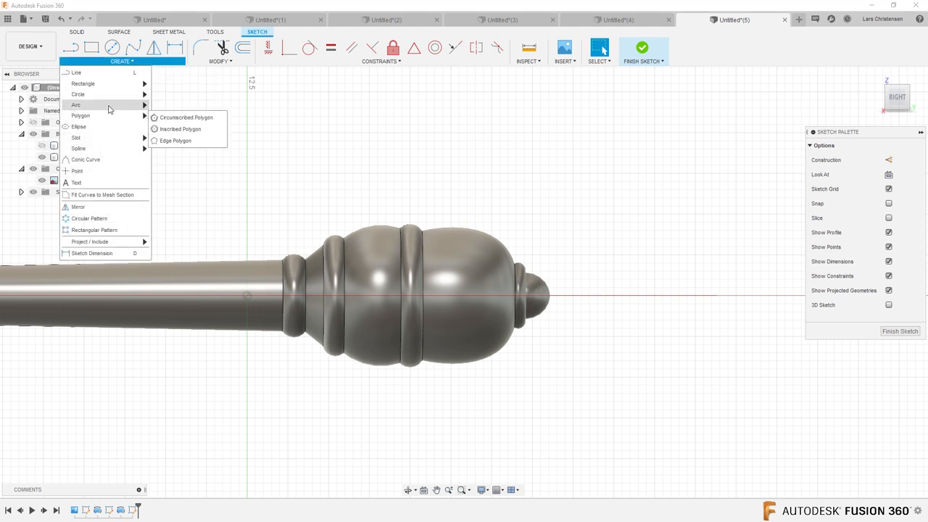
click(76, 104)
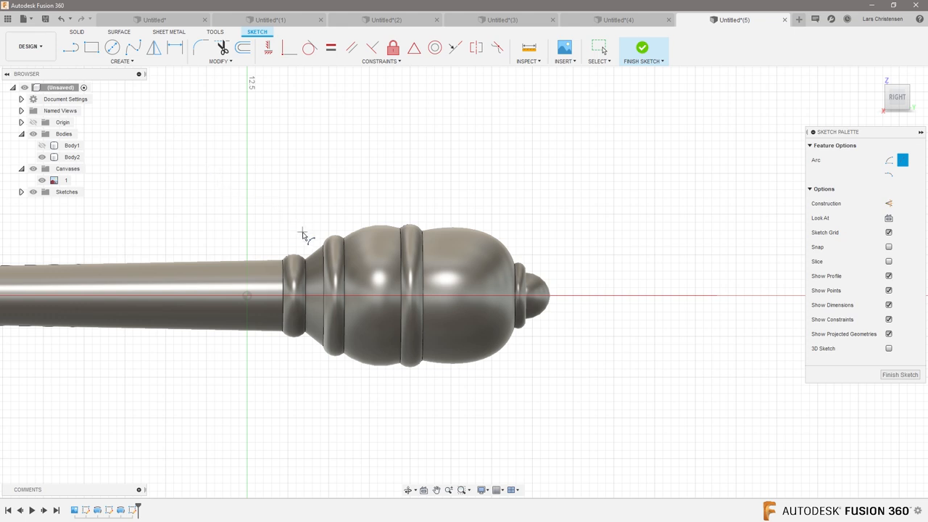
mouse_move(310, 242)
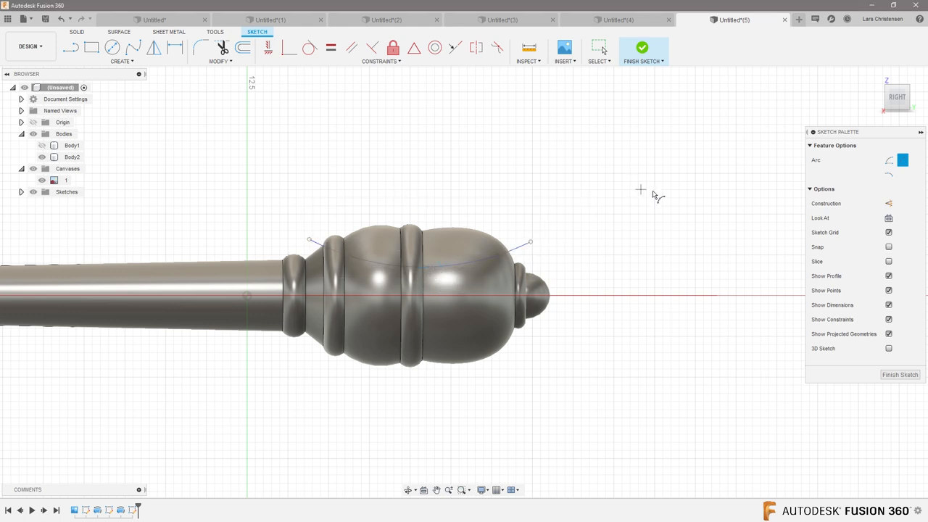
mouse_move(754, 235)
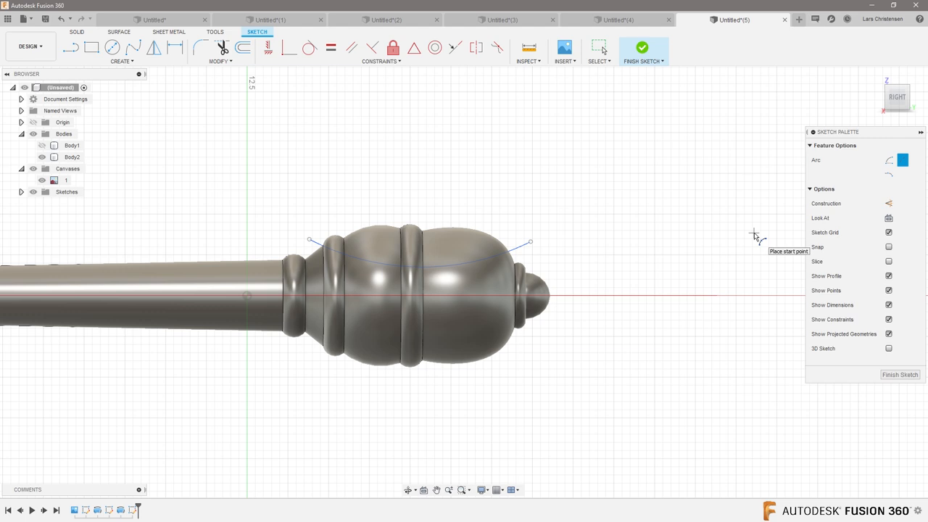
mouse_move(758, 239)
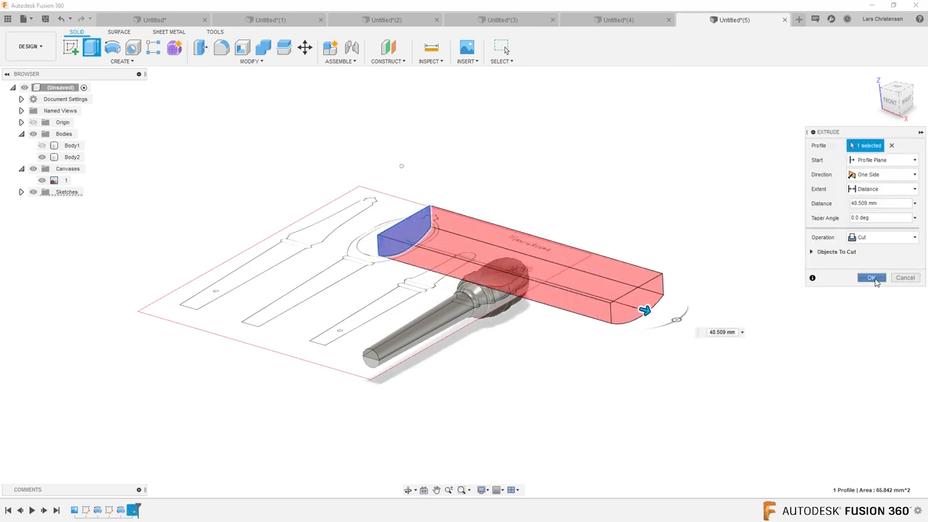
Confirm the cut extrusion, leaving a flat finger-grip face on one side of the peg head
click(870, 278)
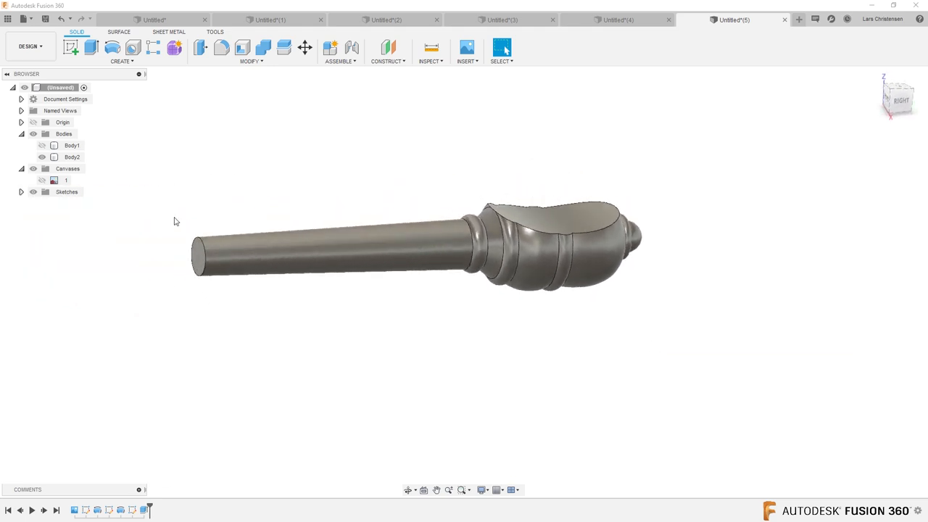
click(122, 49)
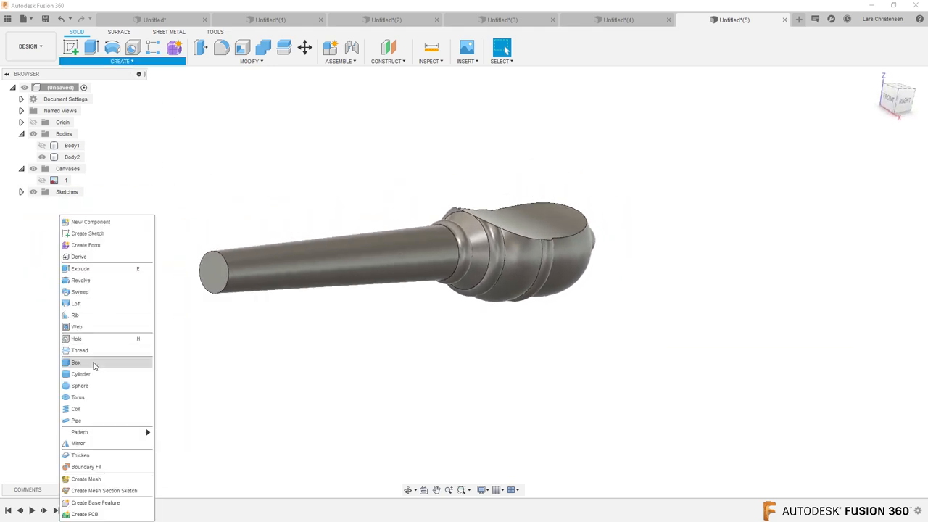
Mirror the finger-grip cut feature across the centre plane onto the opposite side of the head
click(78, 444)
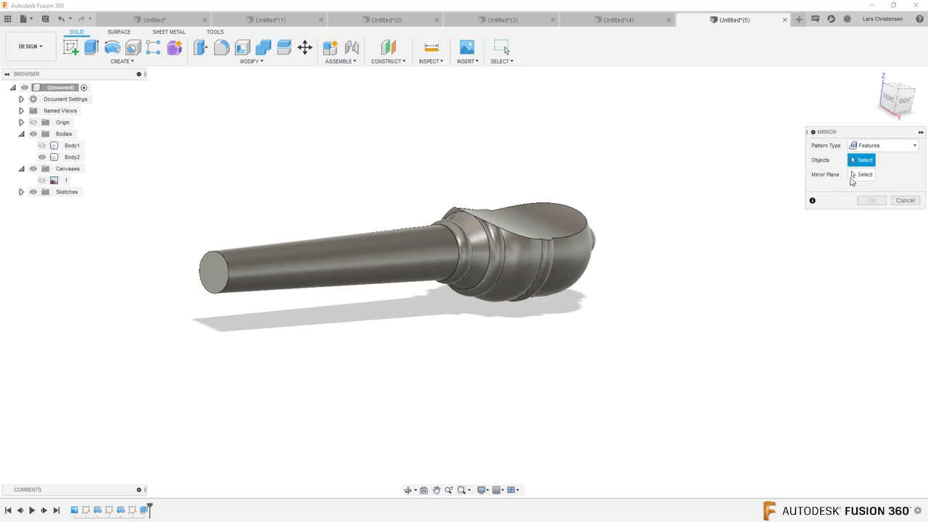
click(73, 157)
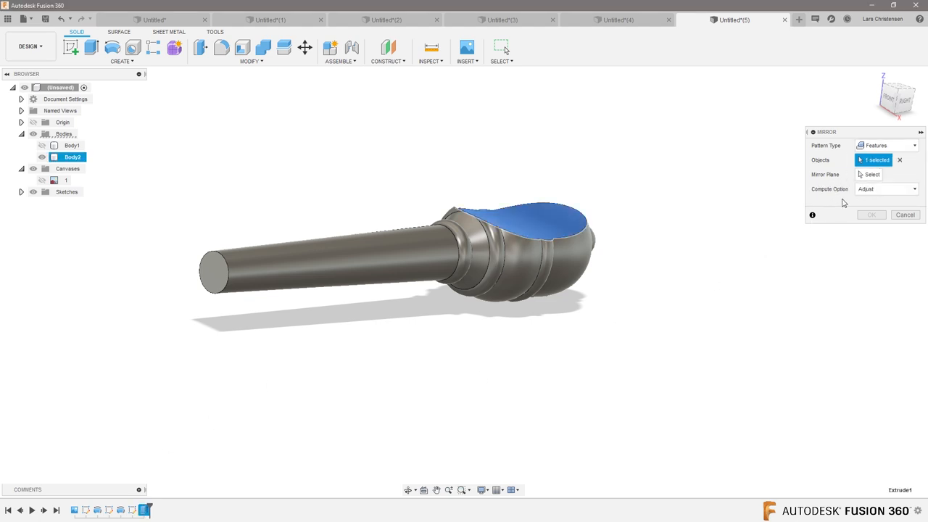
click(284, 162)
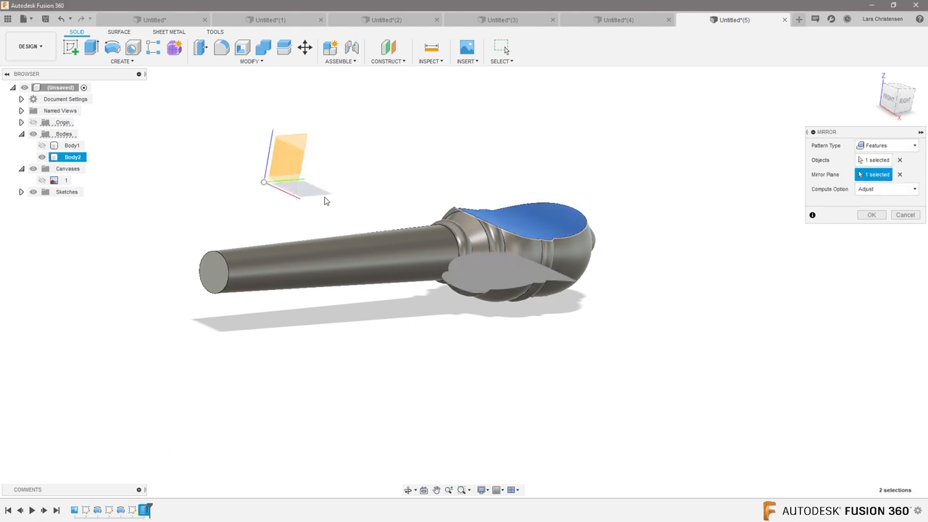
click(871, 214)
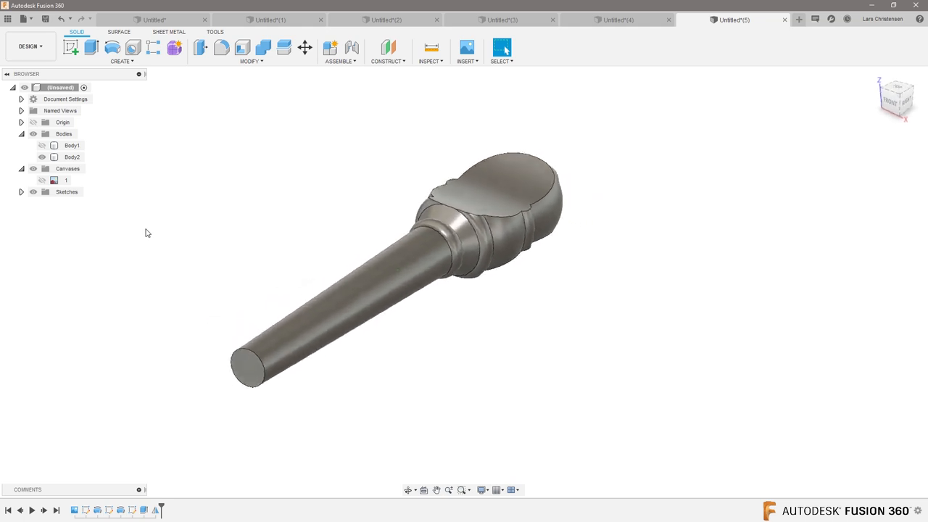
click(72, 145)
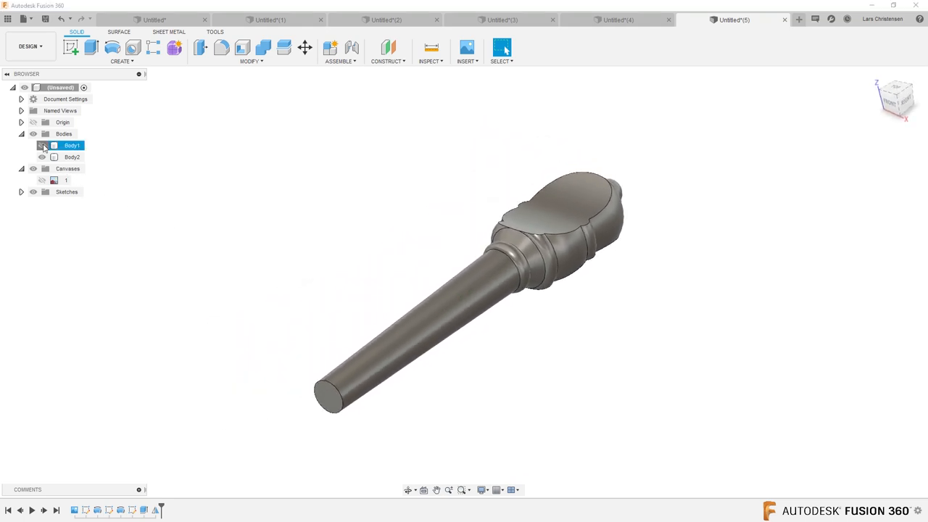